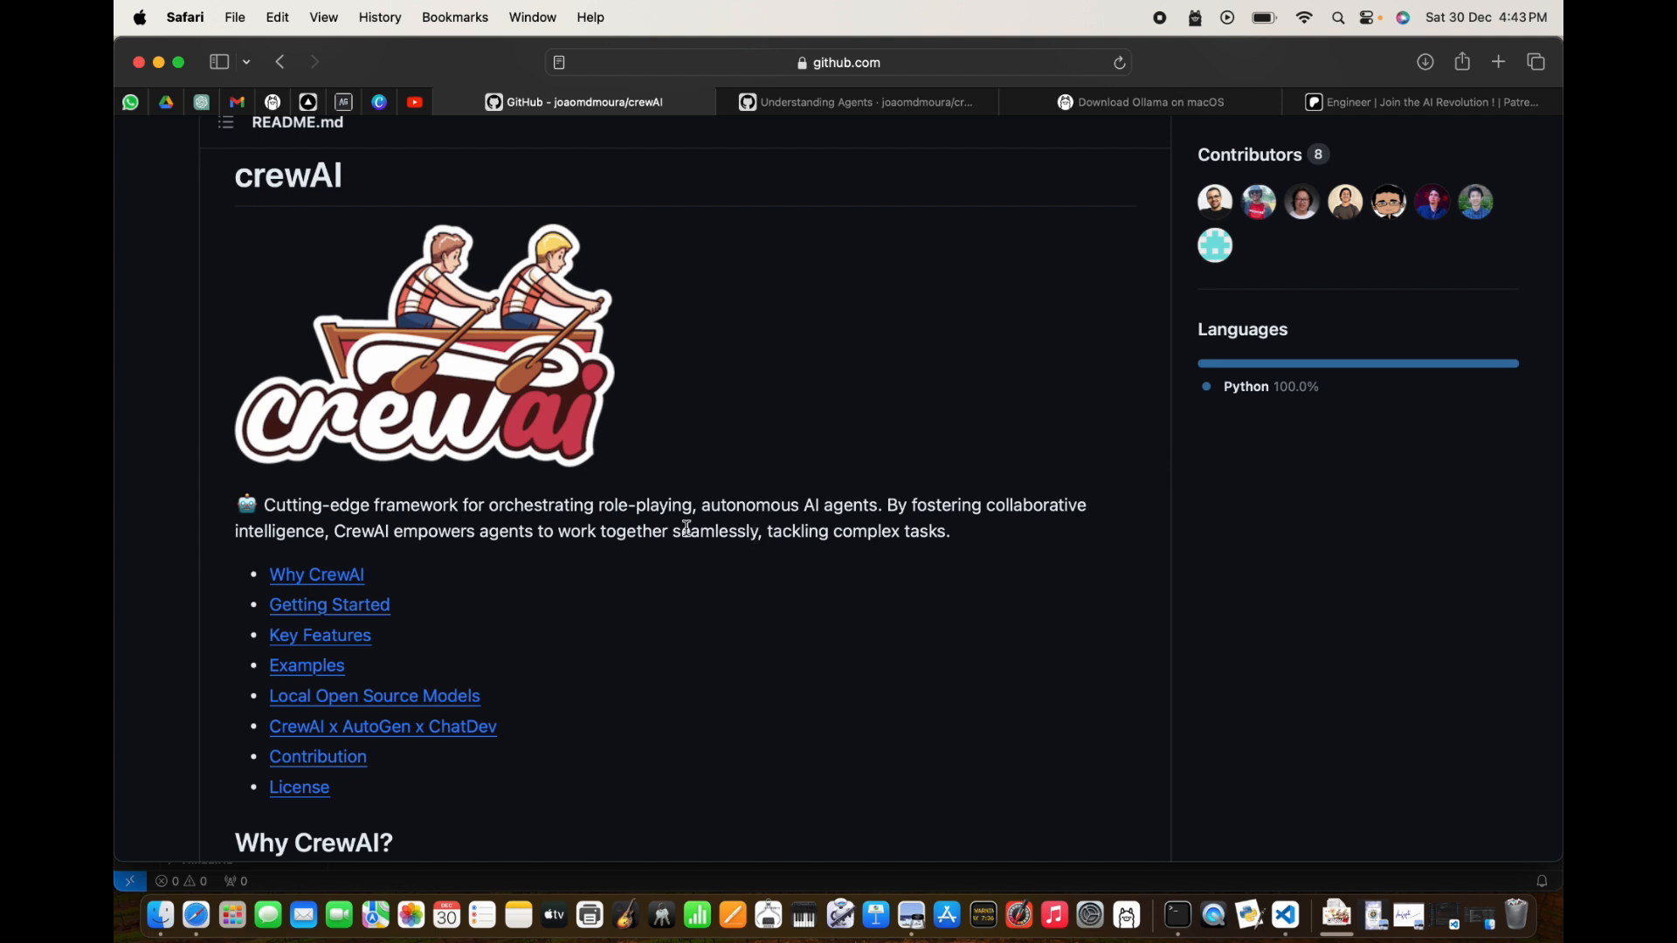
{"action": "scroll", "scroll_direction": "down", "scroll_amount": 3}
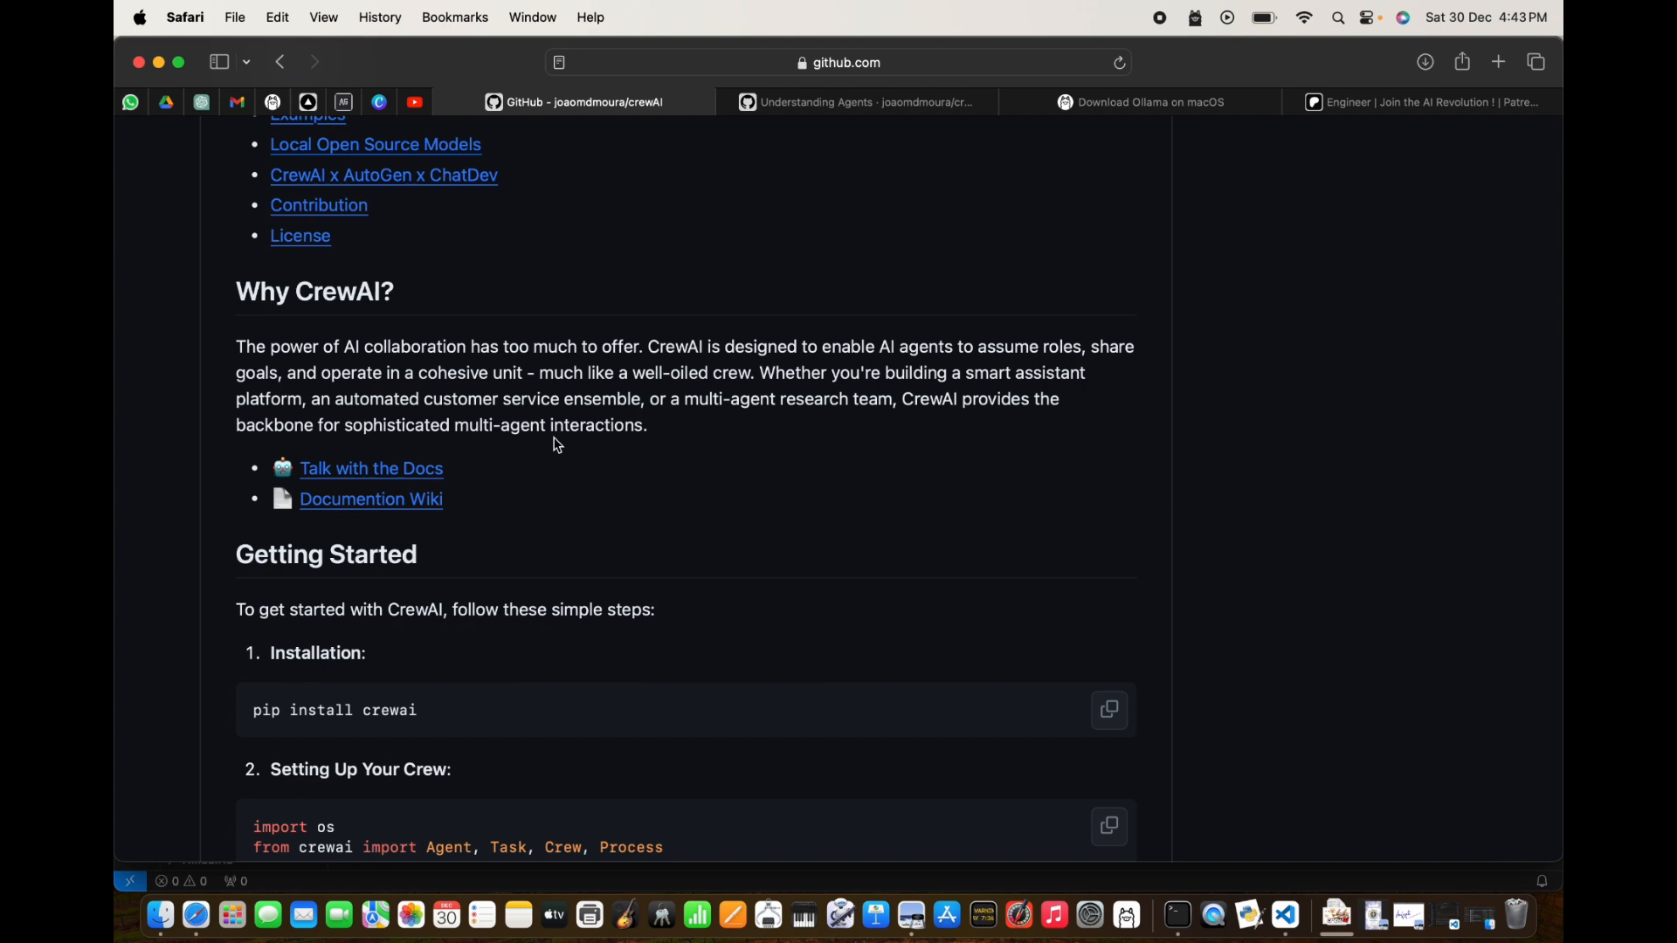
{"action": "mouse_move", "coordinate": [318, 388]}
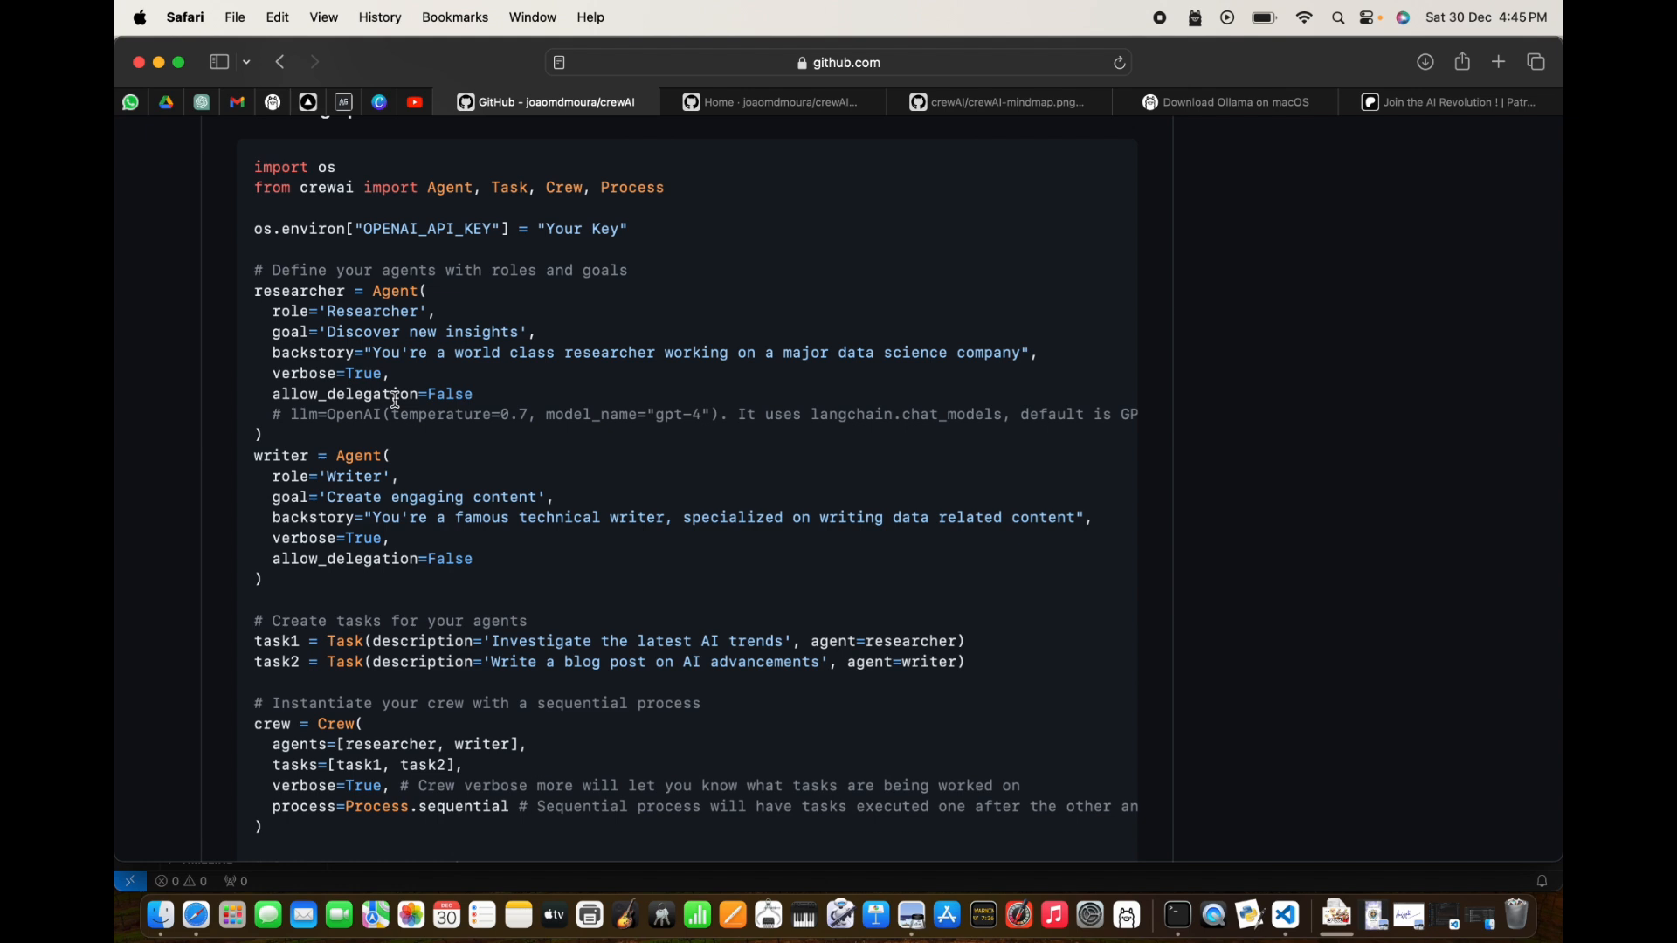
{"action": "scroll", "scroll_direction": "down", "scroll_amount": 3}
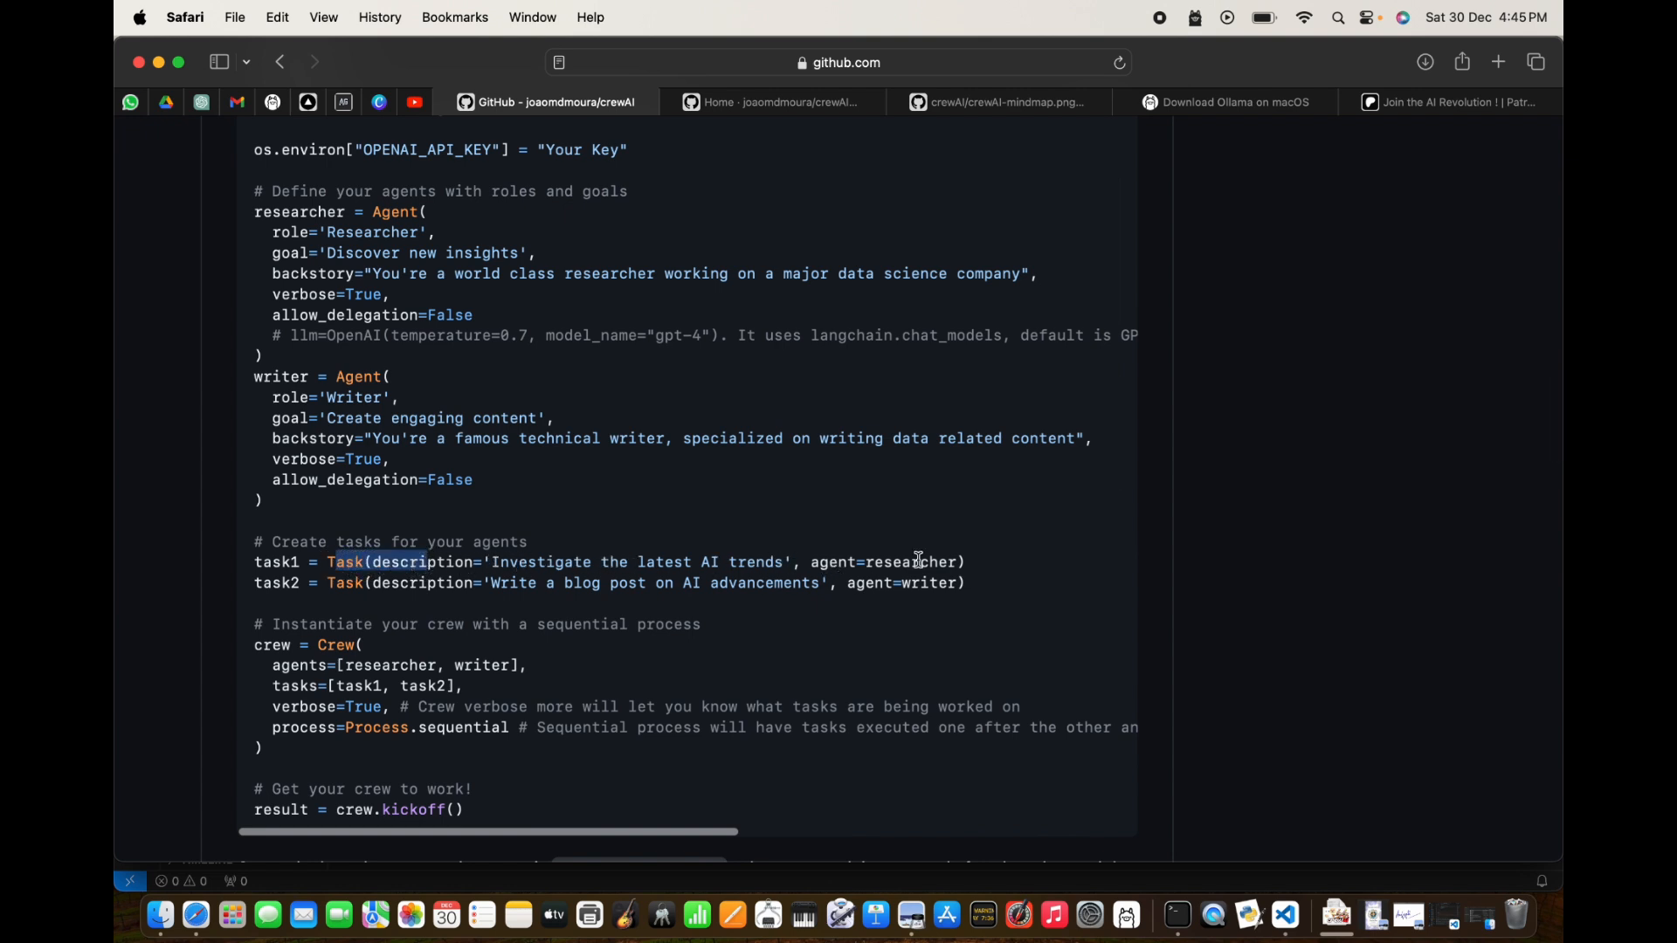
{"action": "scroll", "scroll_direction": "down", "scroll_amount": 3}
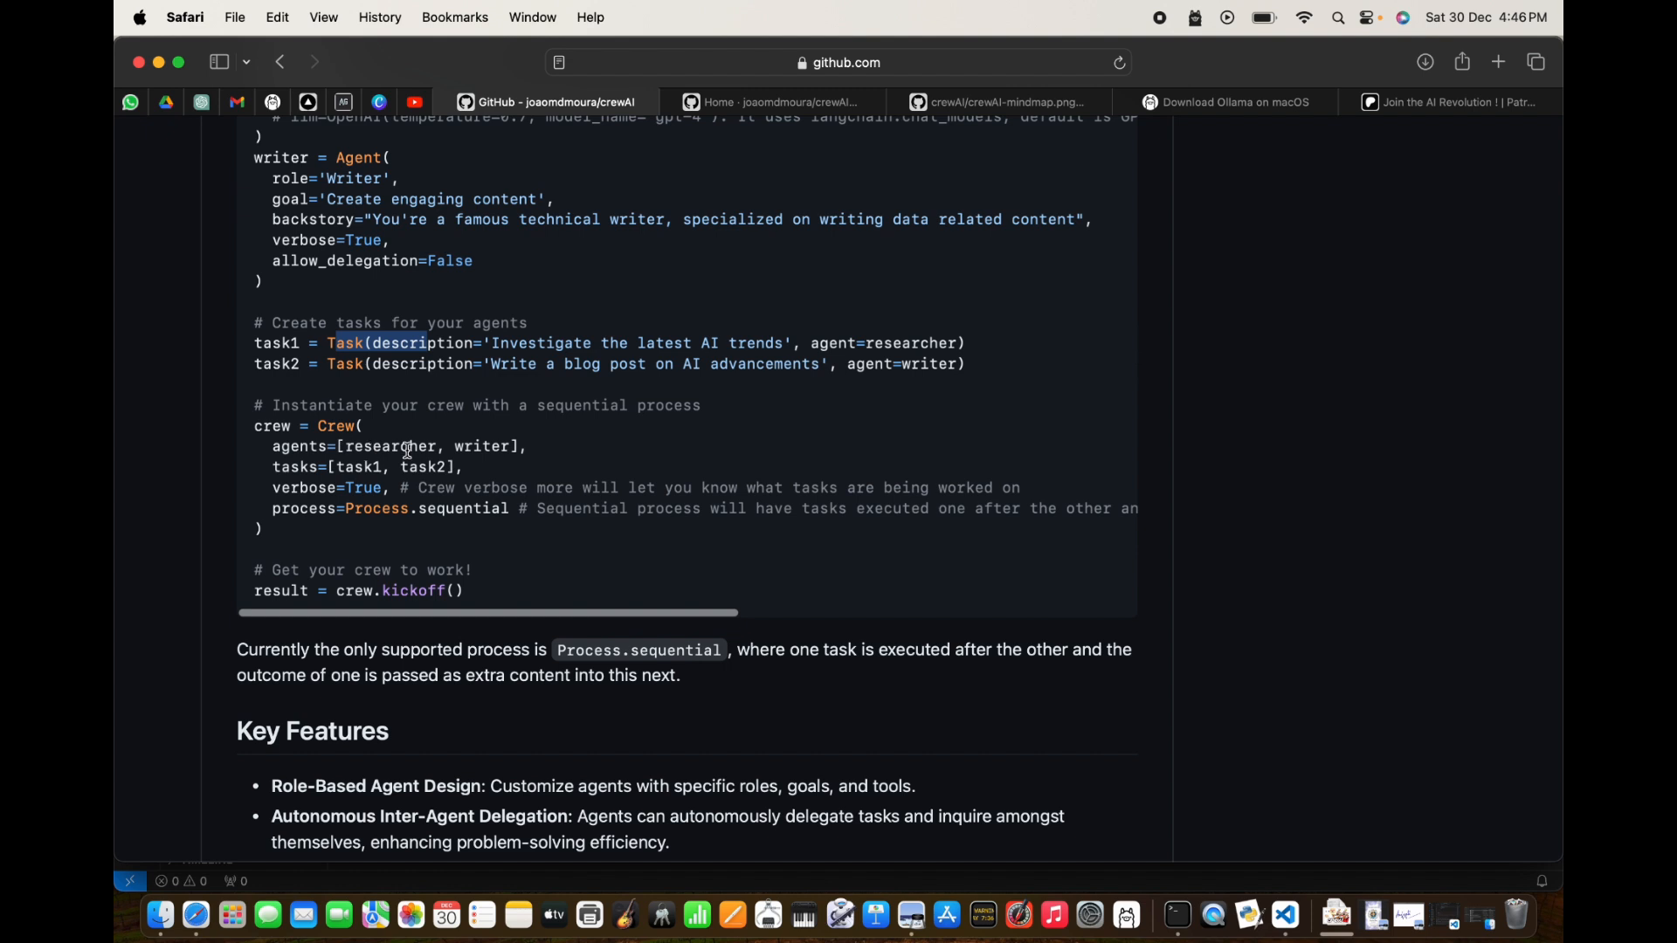
{"action": "scroll", "scroll_direction": "down", "scroll_amount": 3}
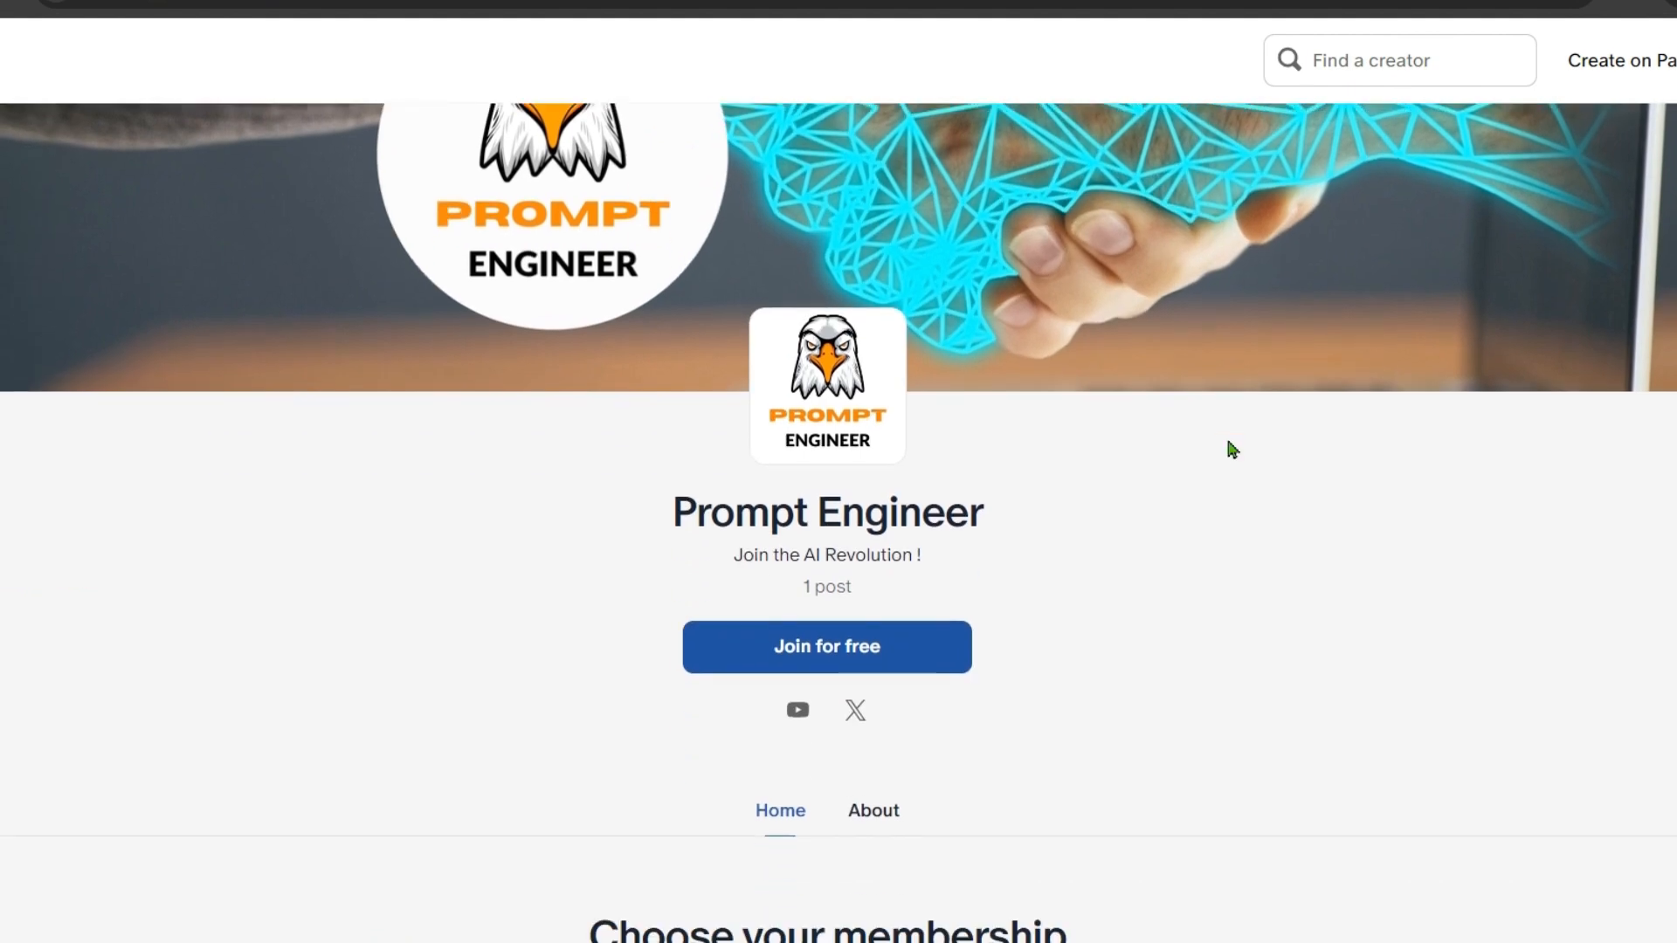
{"action": "scroll", "scroll_direction": "down", "scroll_amount": 3}
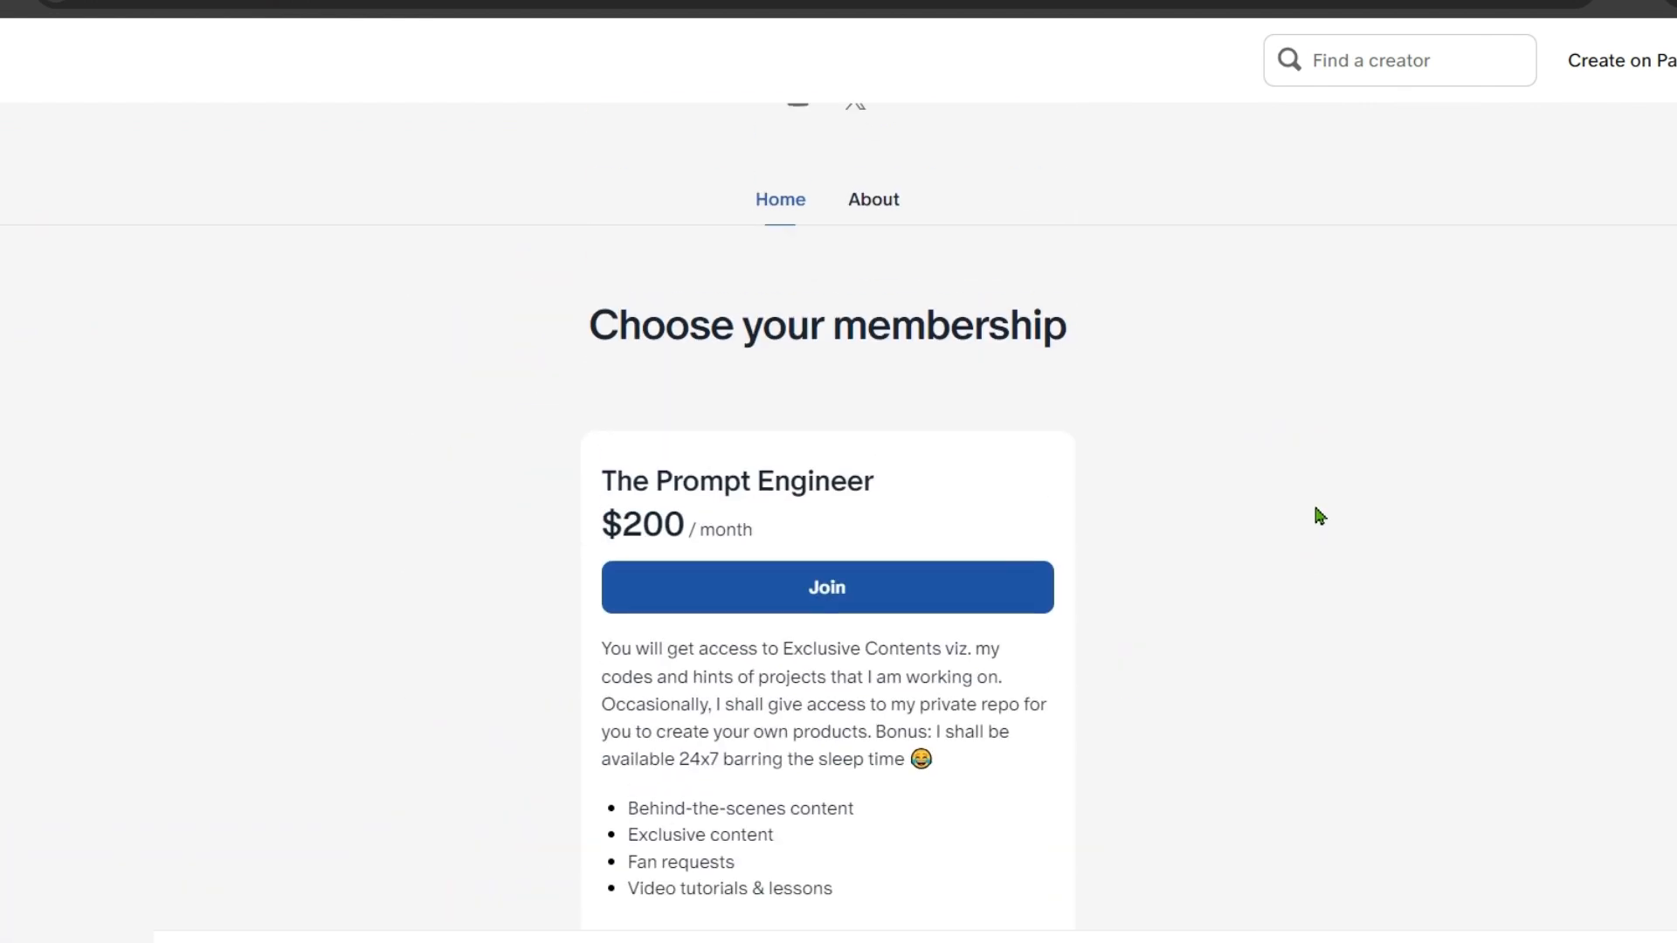